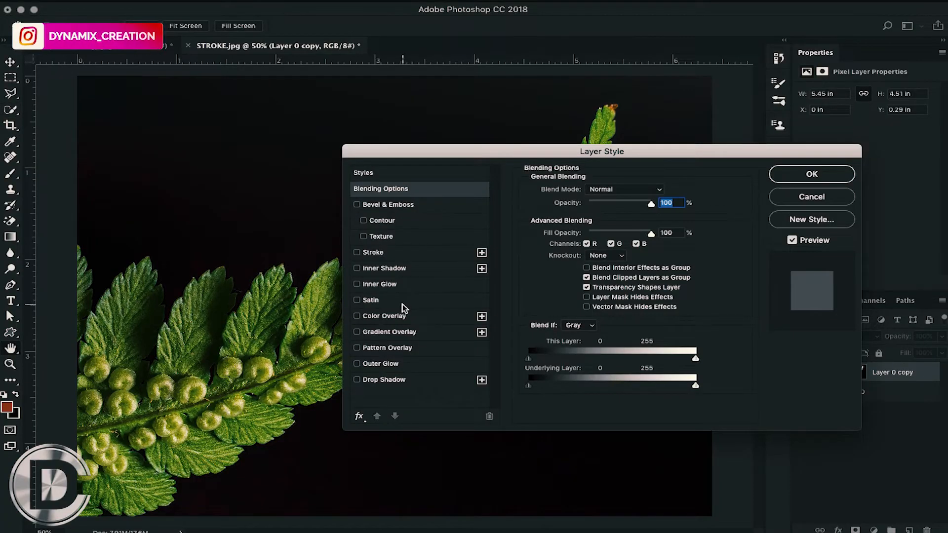
# Enable a 5 px outside Stroke on the fern copy and choose white as its colour.
pyautogui.click(358, 253)
pyautogui.write('5')
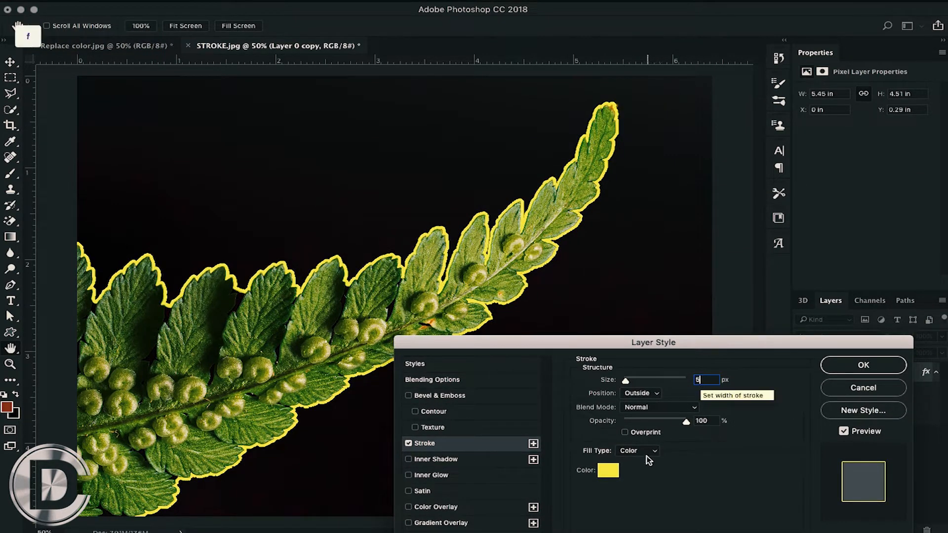
pyautogui.click(607, 470)
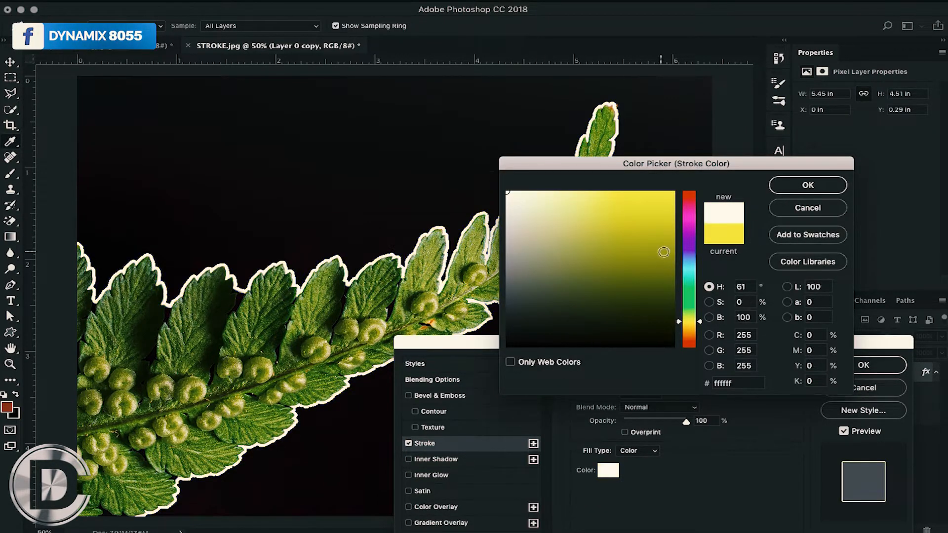
# Dismiss the Color Picker and Layer Style dialogs, leaving the masked fern copy without an outline.
pyautogui.click(807, 185)
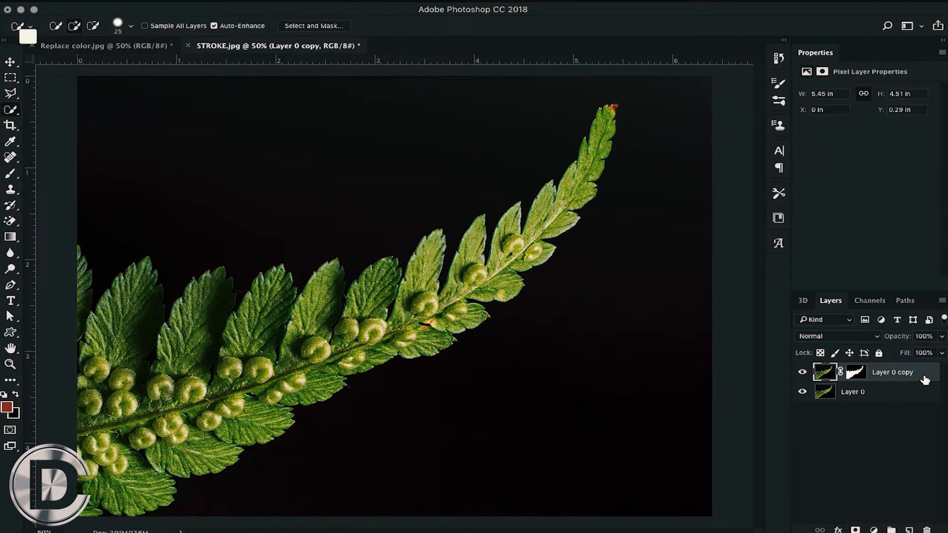
# Give Layer 0 copy a white (#ffffff) 5 px outside stroke via Layer Style.
pyautogui.doubleClick(876, 372)
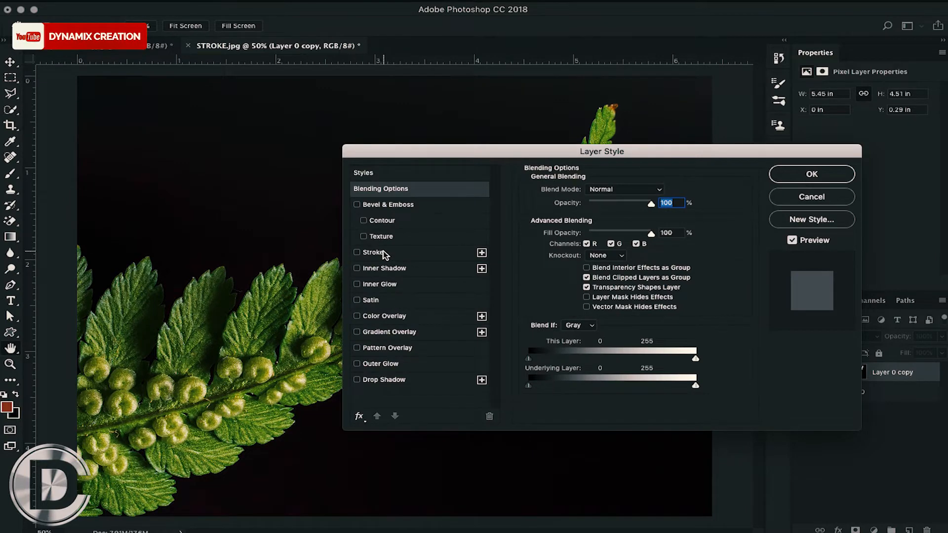
pyautogui.click(358, 253)
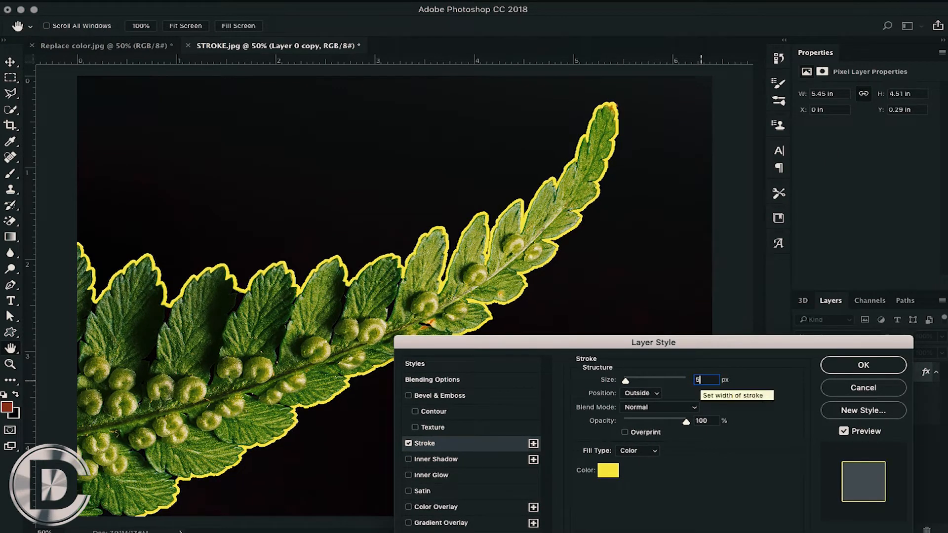
pyautogui.click(607, 471)
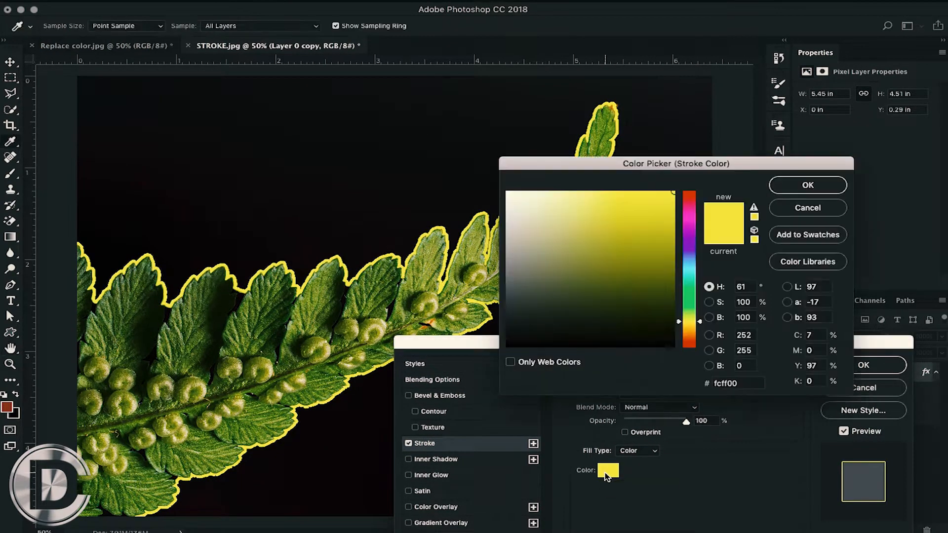
pyautogui.click(508, 192)
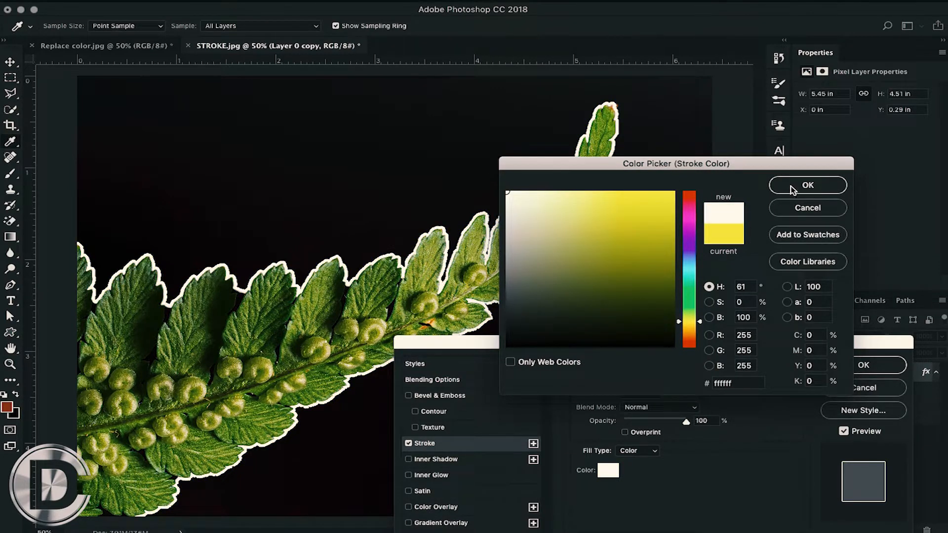
pyautogui.click(807, 185)
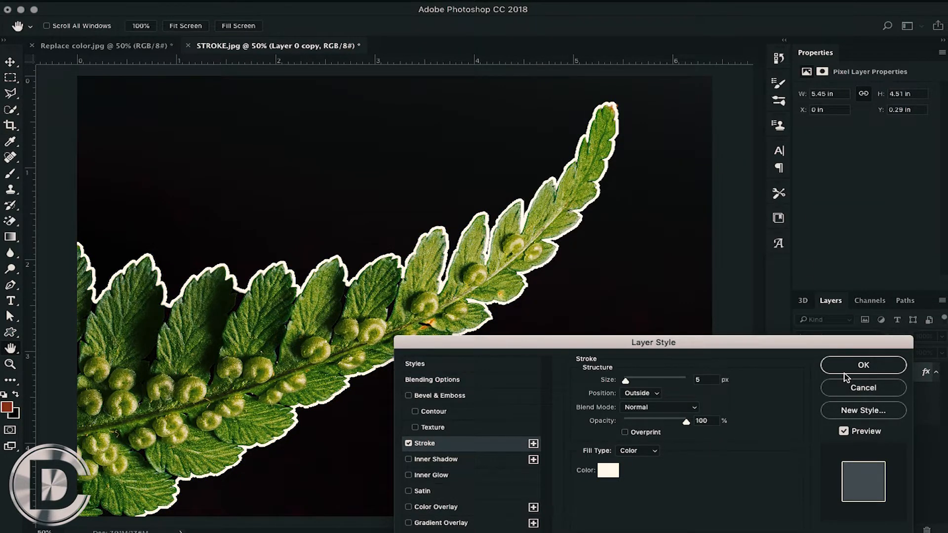
pyautogui.click(862, 364)
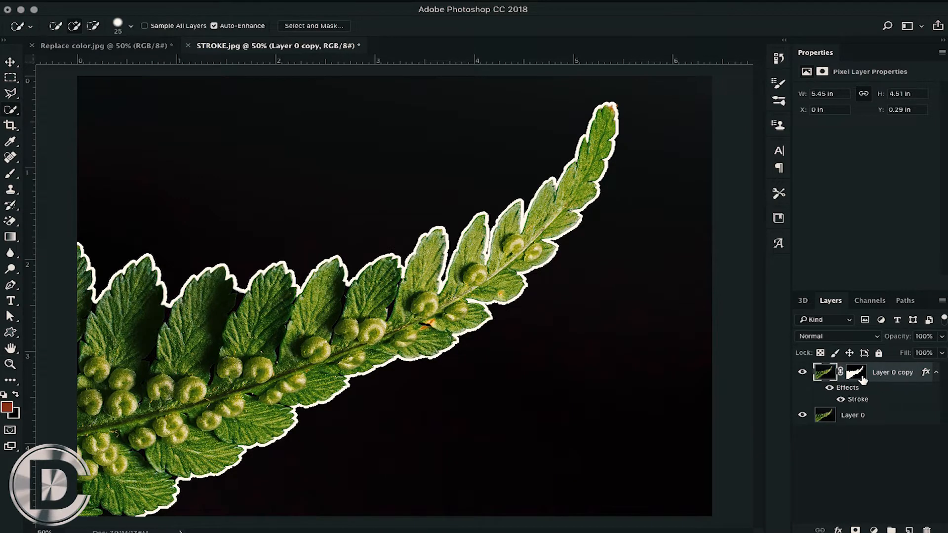
# Refine the fern copy's mask in Select and Mask: Radius 8 px, Smooth 19, Contrast 26%.
pyautogui.click(856, 372)
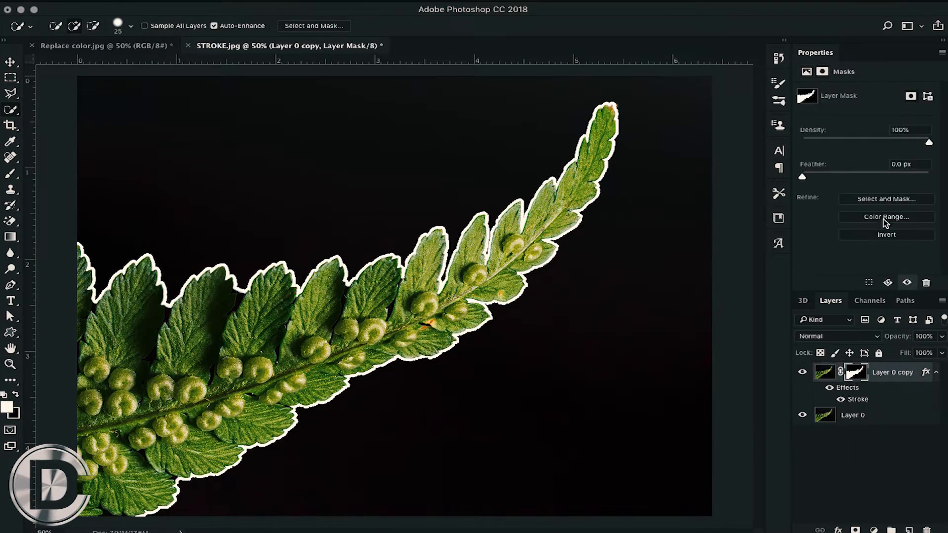
pyautogui.click(885, 199)
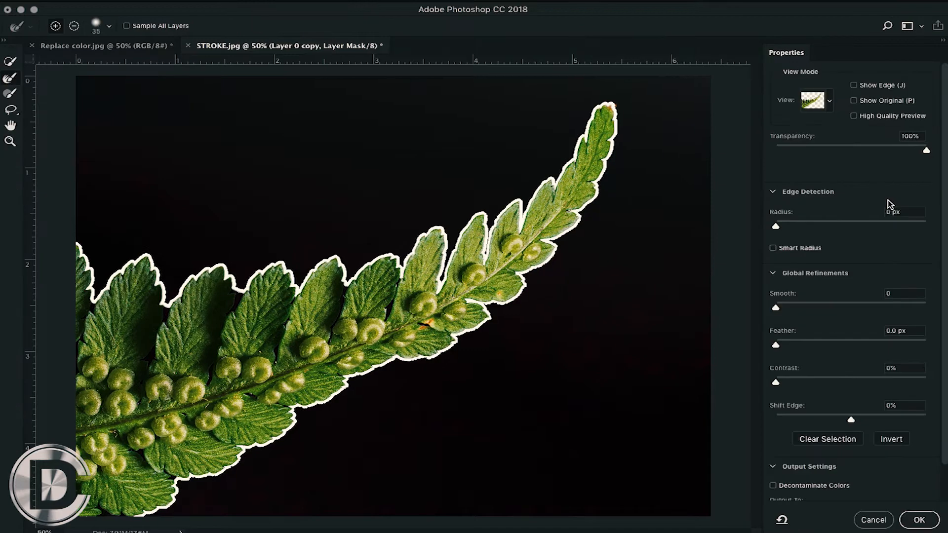
pyautogui.moveTo(809, 307)
pyautogui.write('26')
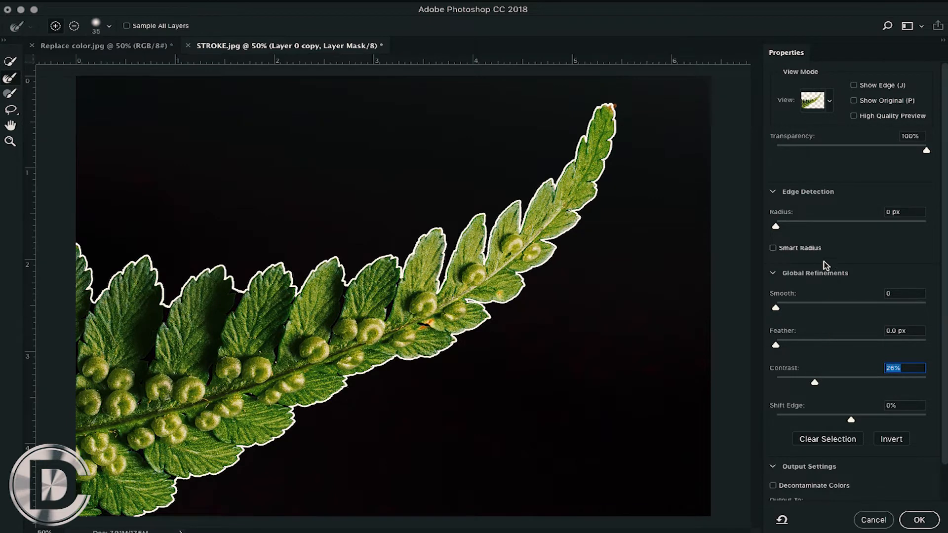
pyautogui.moveTo(831, 225)
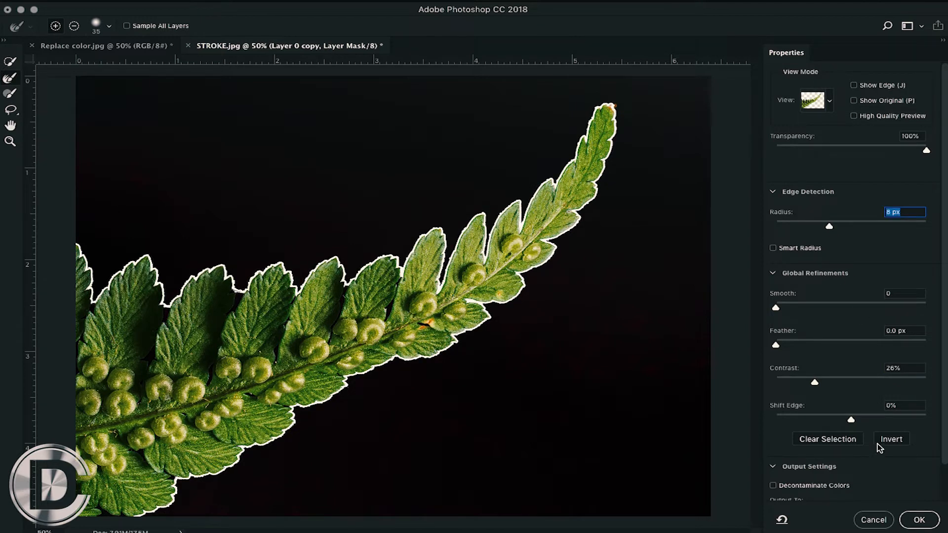
pyautogui.moveTo(841, 320)
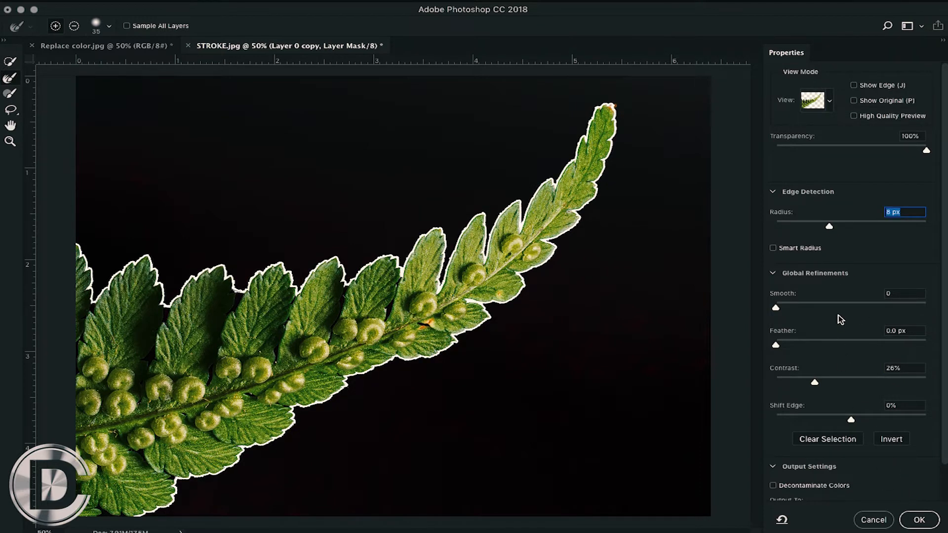
pyautogui.moveTo(807, 307)
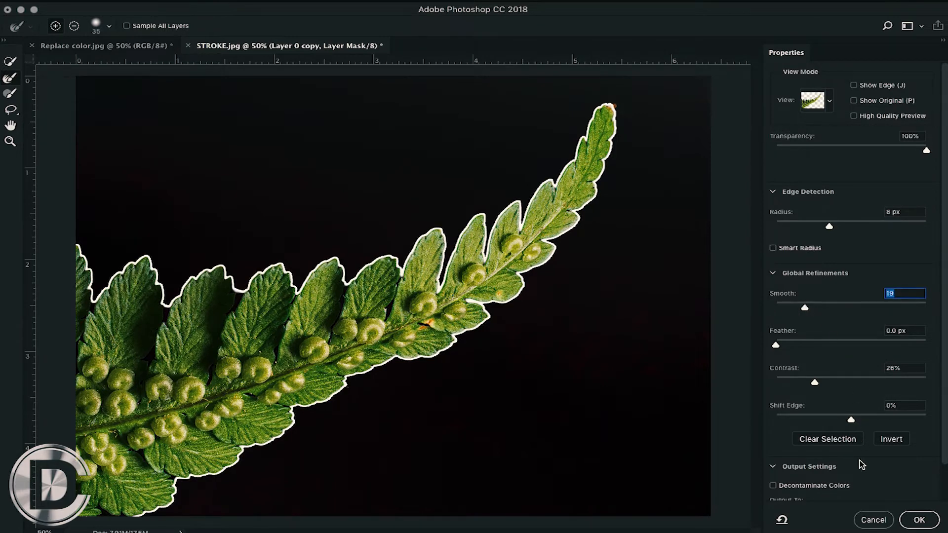
pyautogui.click(918, 519)
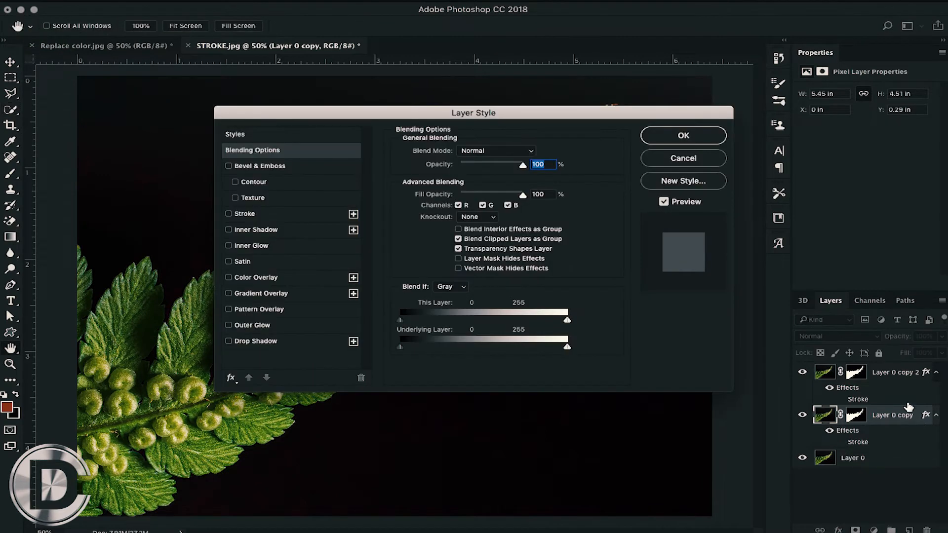
# Enable Color Overlay on the lower fern copy and change the overlay colour.
pyautogui.click(228, 277)
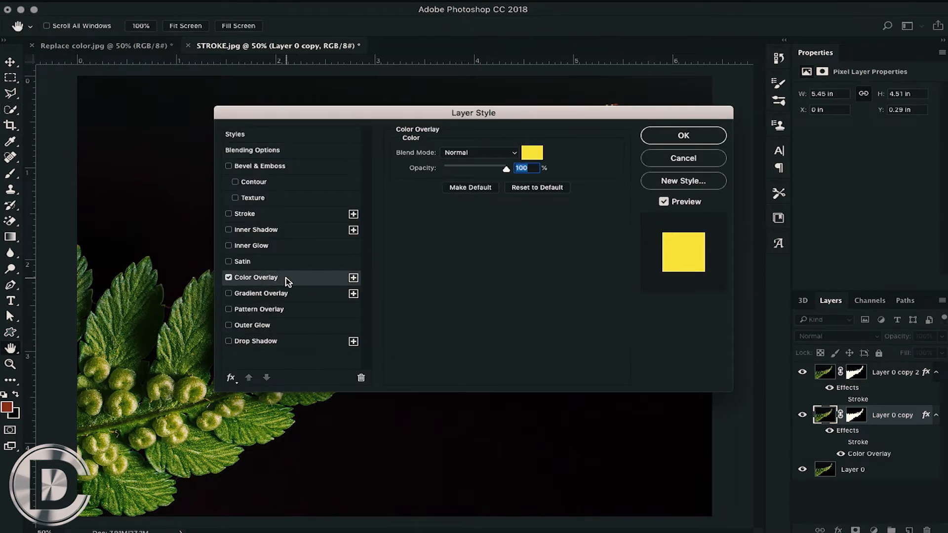
pyautogui.moveTo(541, 156)
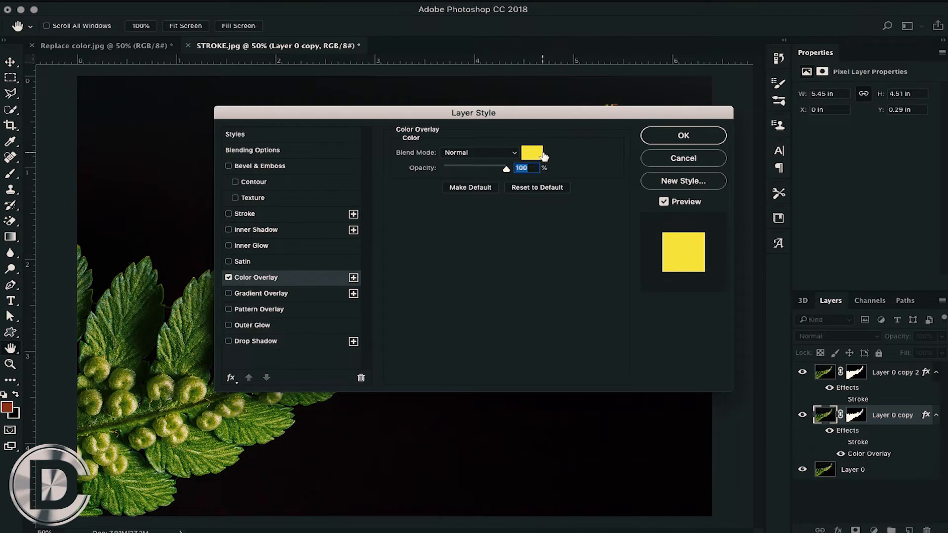
pyautogui.click(682, 134)
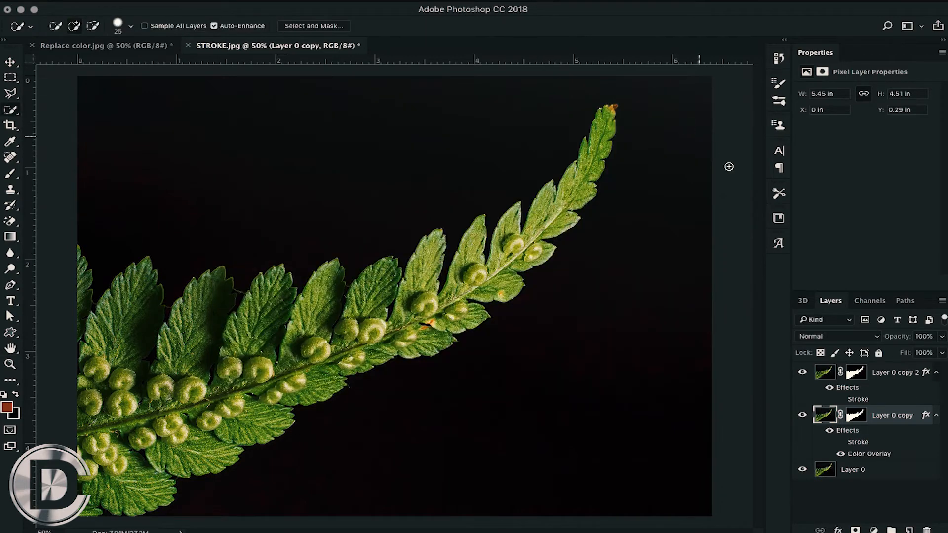